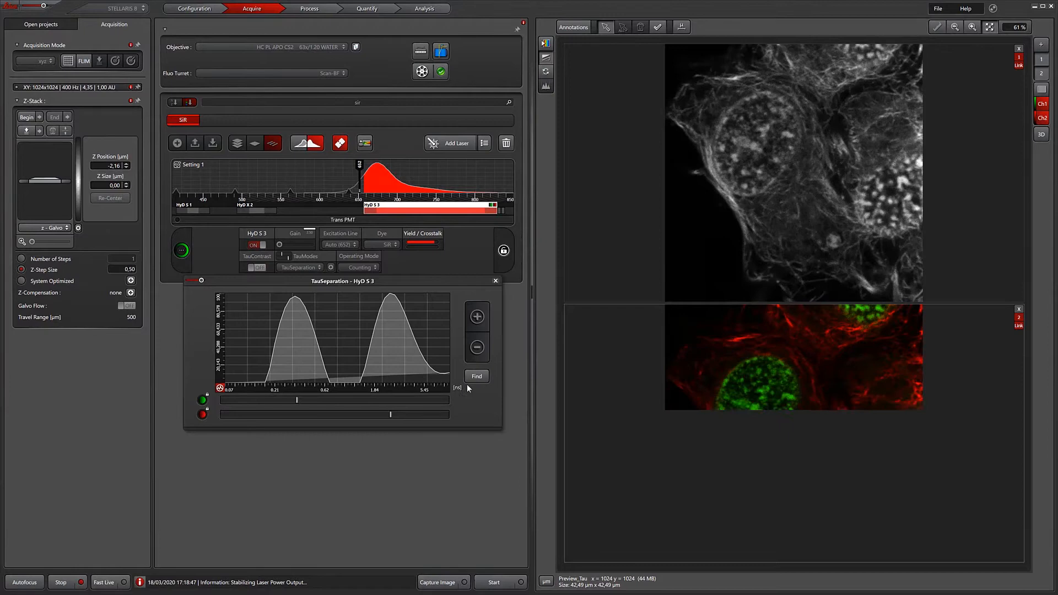
Close the earlier TauSeparation result so the viewer is empty.
{"action": "left_click", "coordinate": [476, 376]}
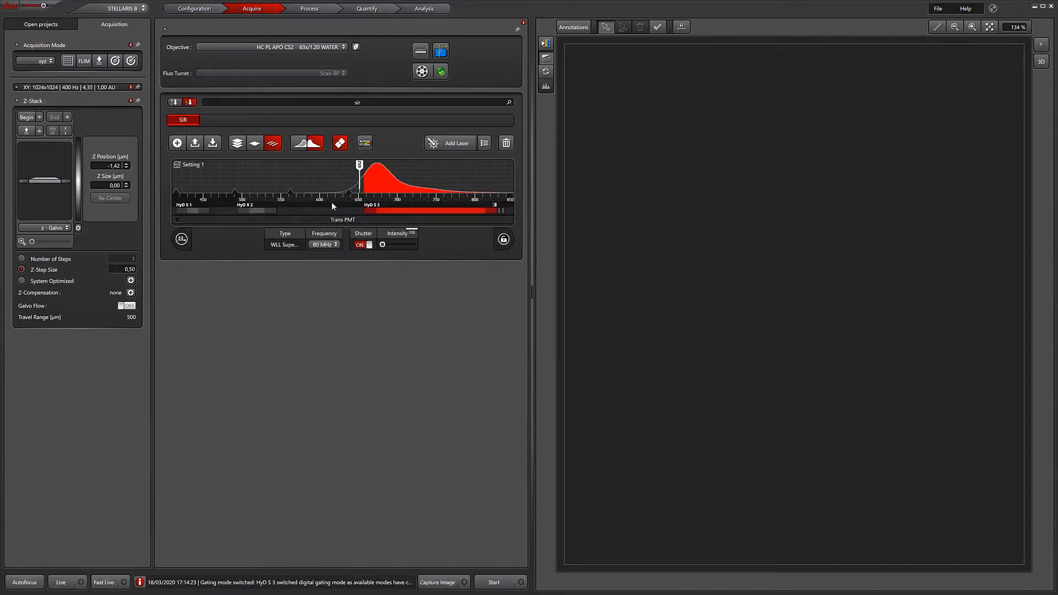
Acquire an intensity image with the HyD S 3 detector, then reach the TauModes list.
{"action": "left_click", "coordinate": [429, 206]}
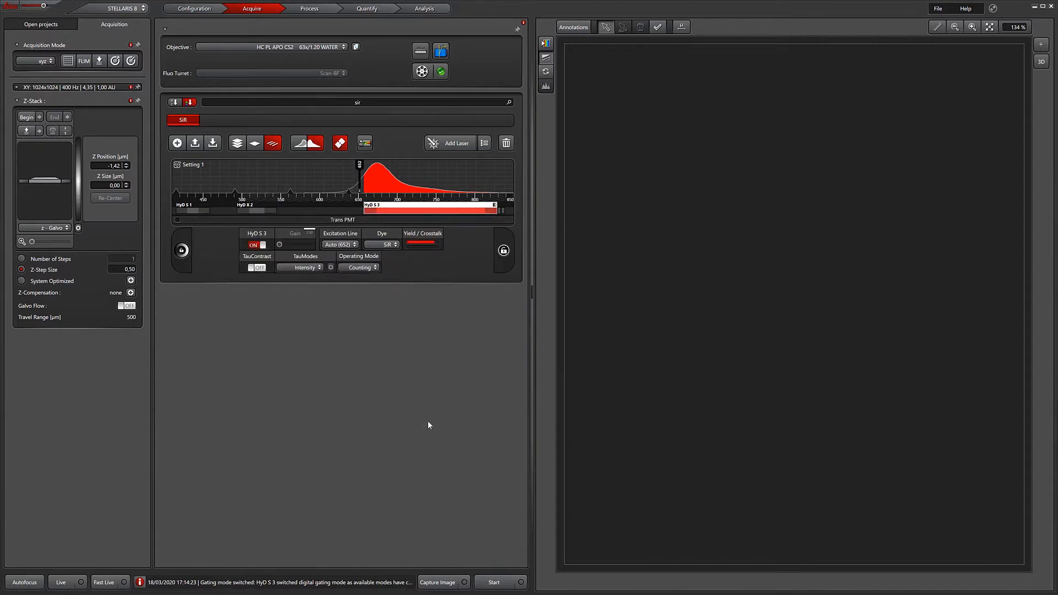
{"action": "left_click", "coordinate": [438, 582]}
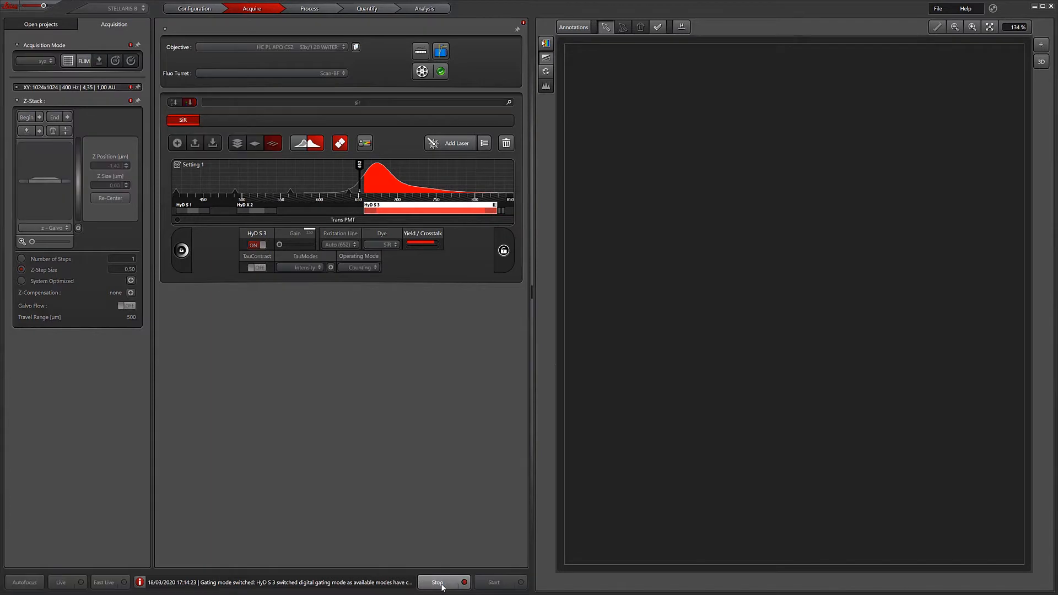
{"action": "left_click", "coordinate": [493, 582]}
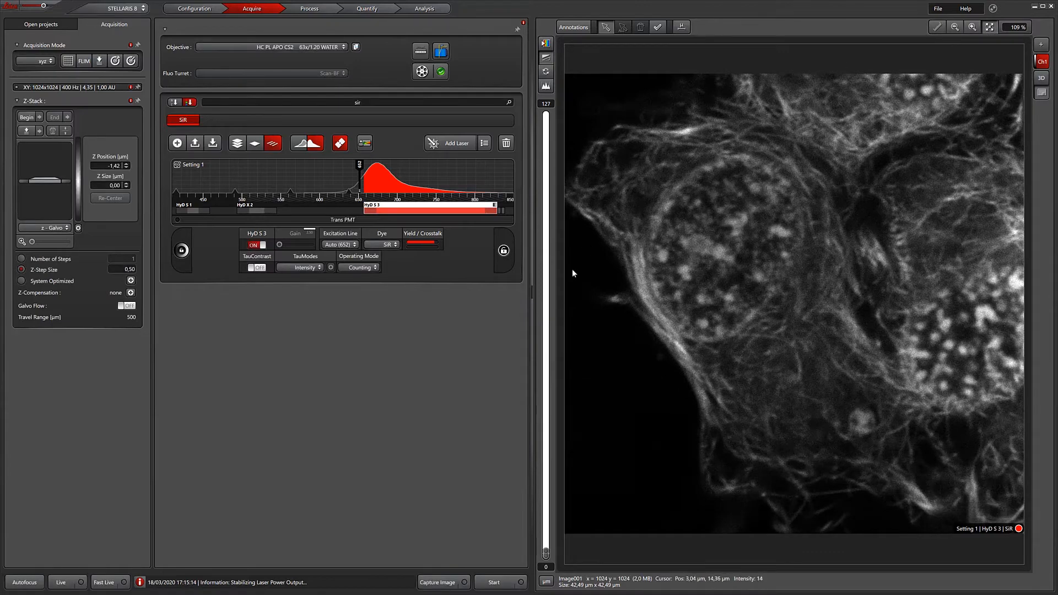
{"action": "mouse_move", "coordinate": [481, 417]}
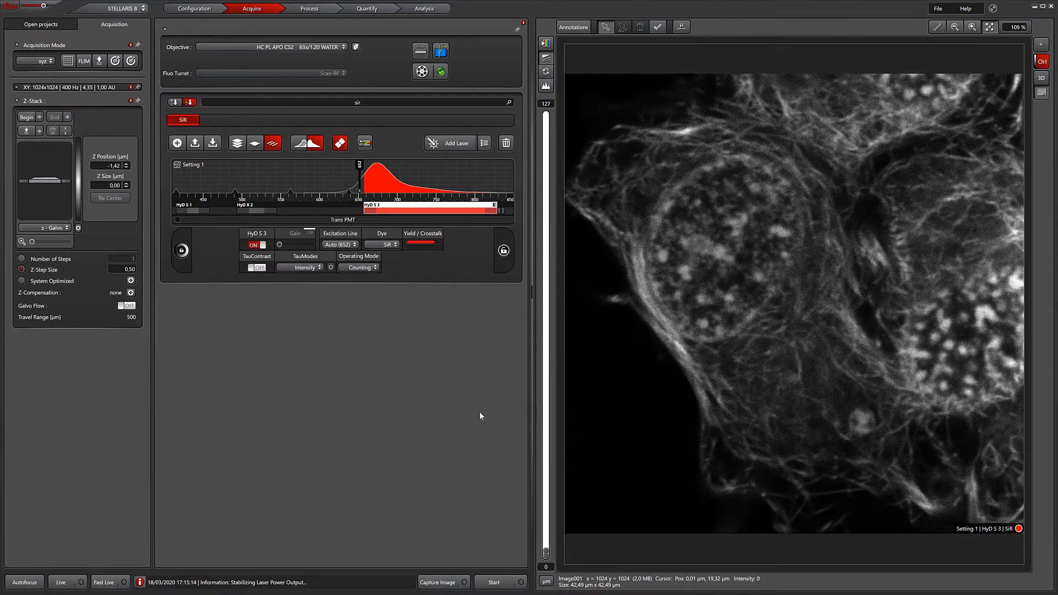
{"action": "left_click", "coordinate": [303, 267]}
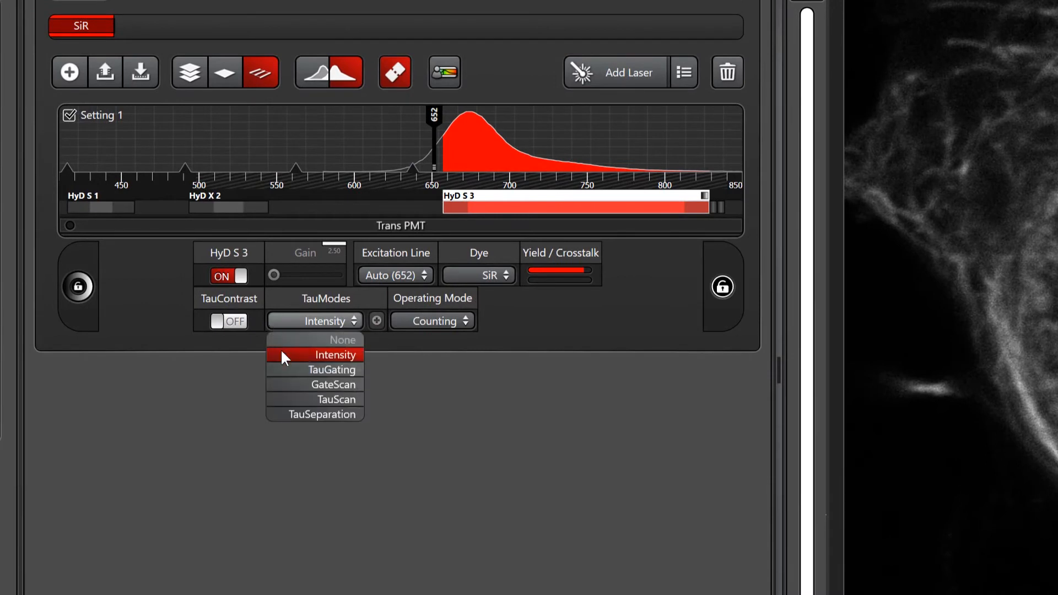
Switch to TauSeparation and auto-find the two lifetime components: red tubulin, green nuclei.
{"action": "left_click", "coordinate": [314, 413]}
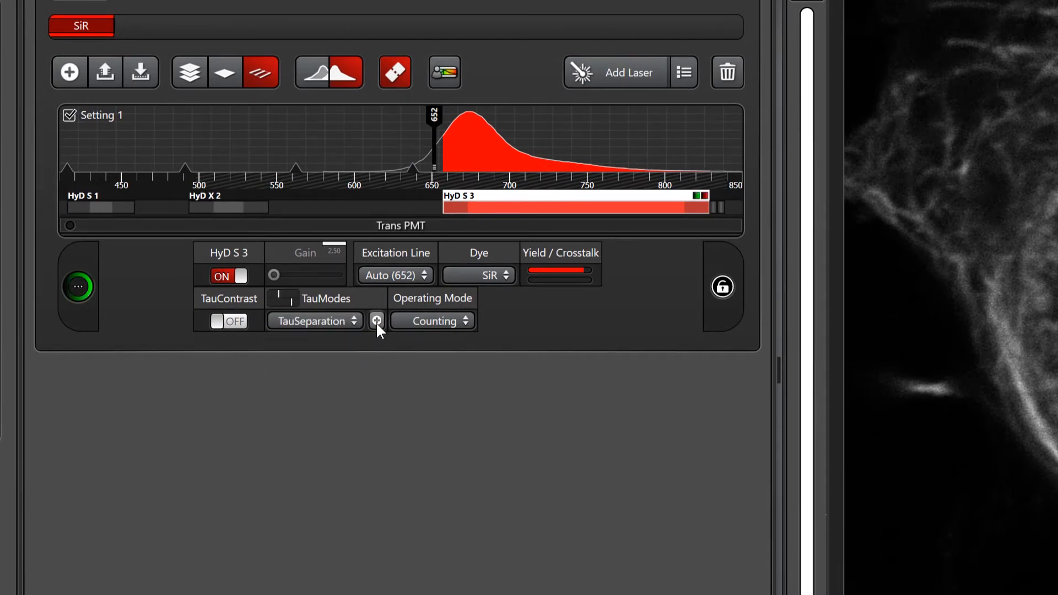
{"action": "left_click", "coordinate": [376, 321]}
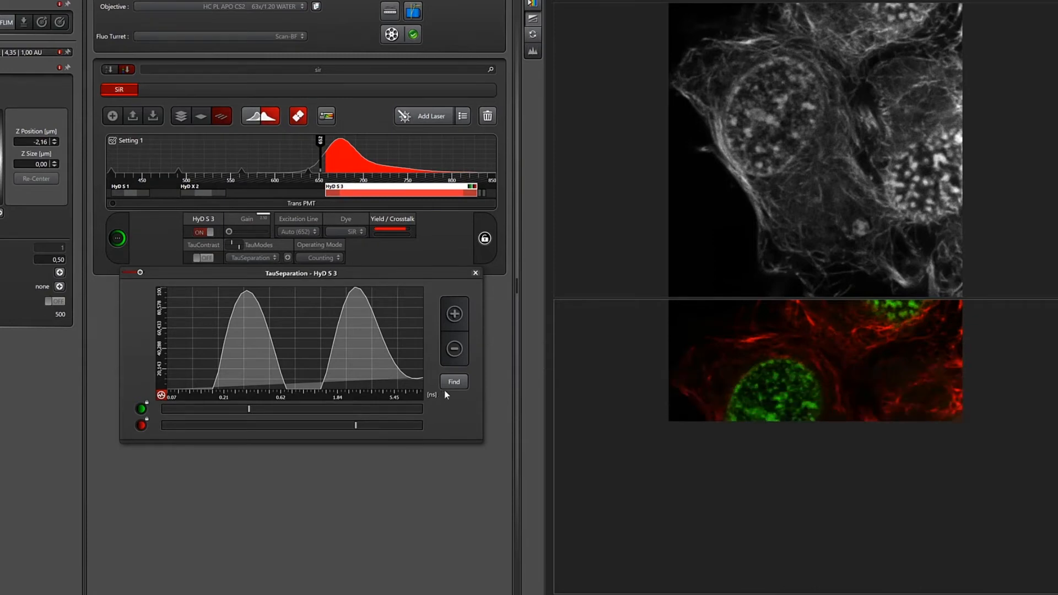
{"action": "left_click", "coordinate": [453, 382]}
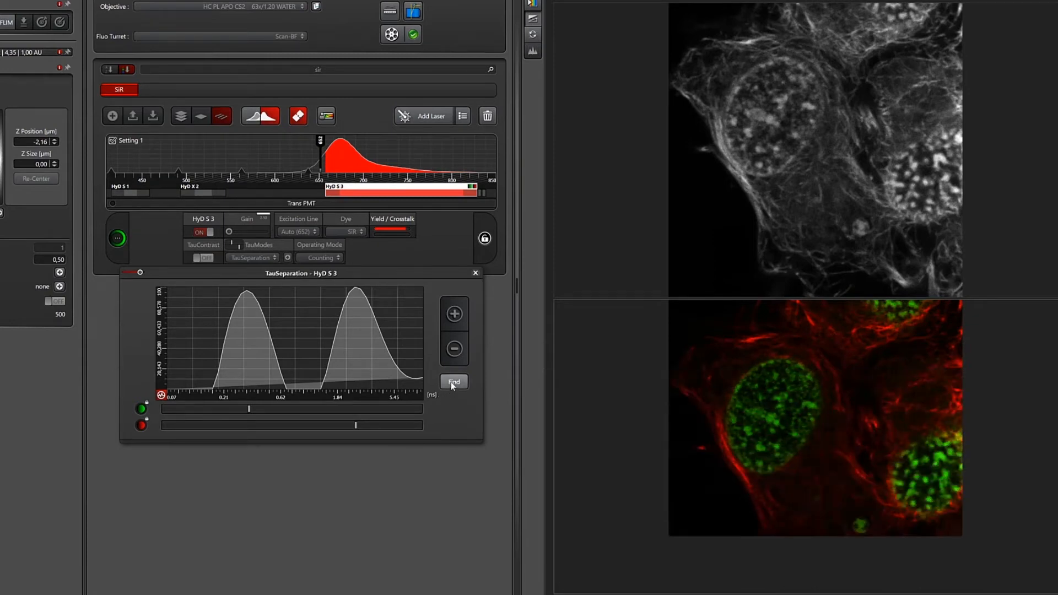